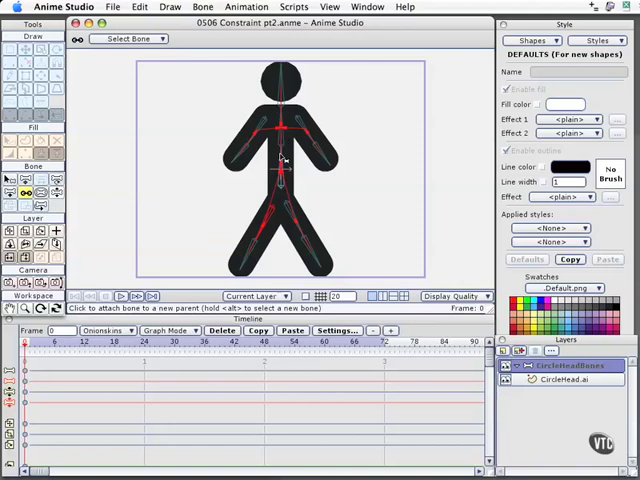
mouse_move(304, 136)
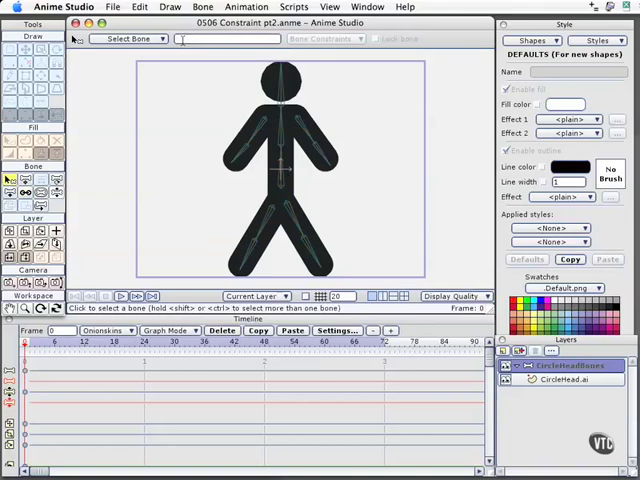
mouse_move(288, 140)
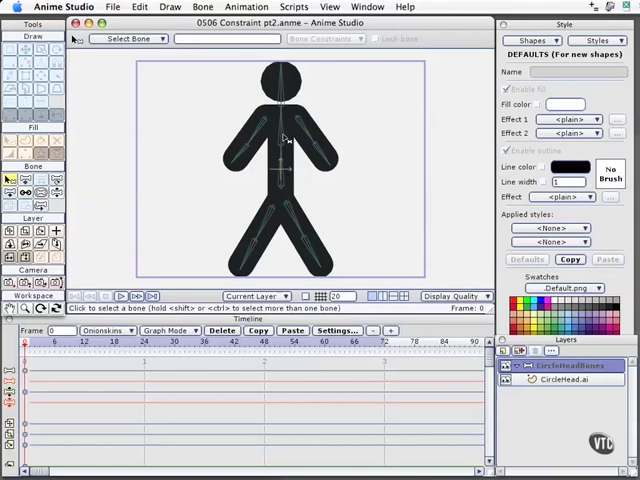
- Name the mid-back bone 'Mid' and the shoulder bone 'Sholder'
click(282, 140)
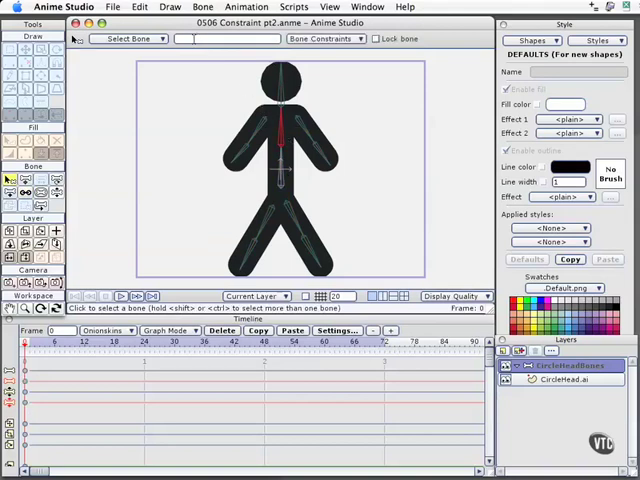
text(Mid)
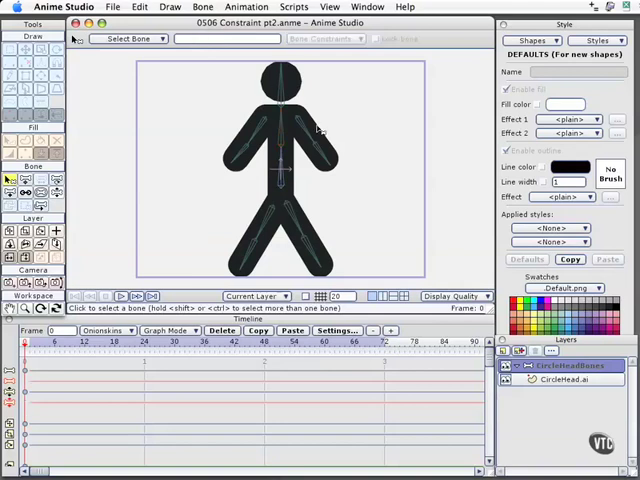
click(308, 128)
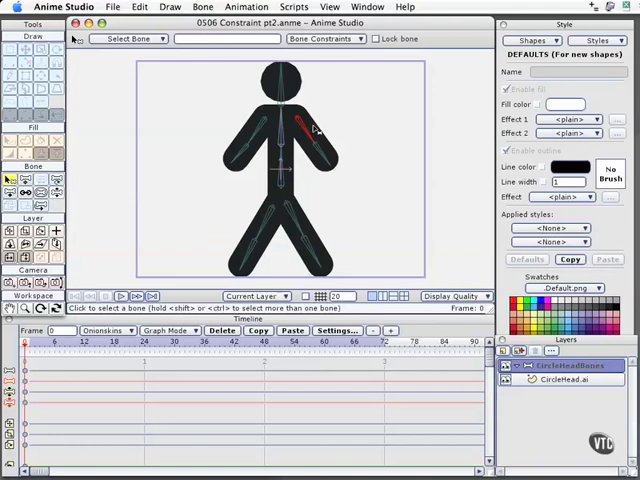
mouse_move(232, 108)
text(Left)
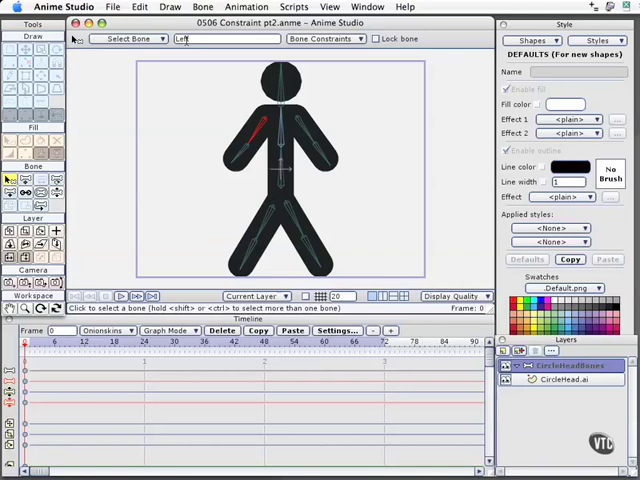
text(Sholder)
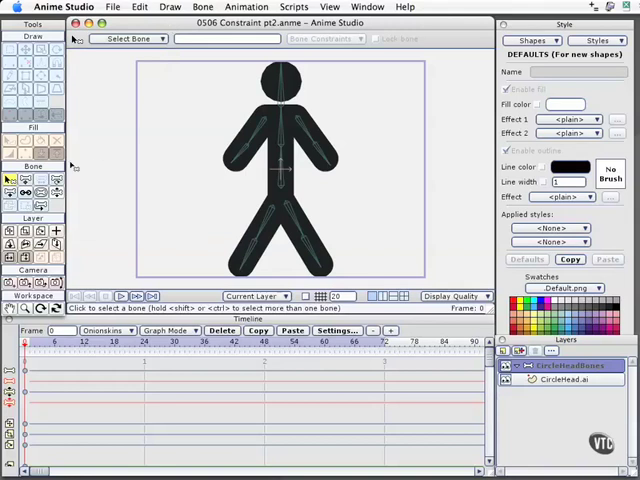
mouse_move(284, 126)
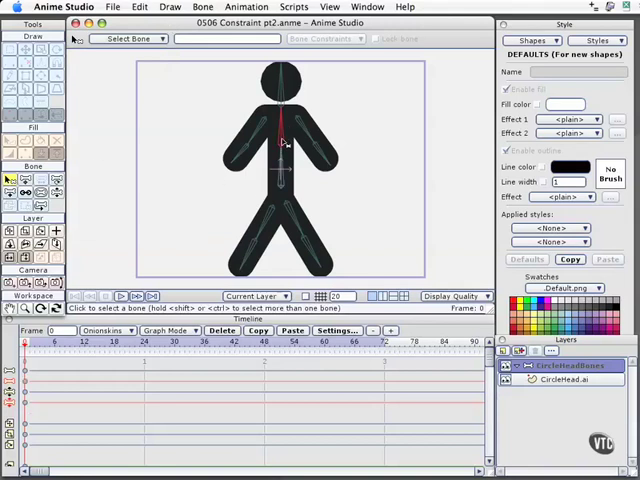
- Select the Mid Back bone in the torso
click(280, 144)
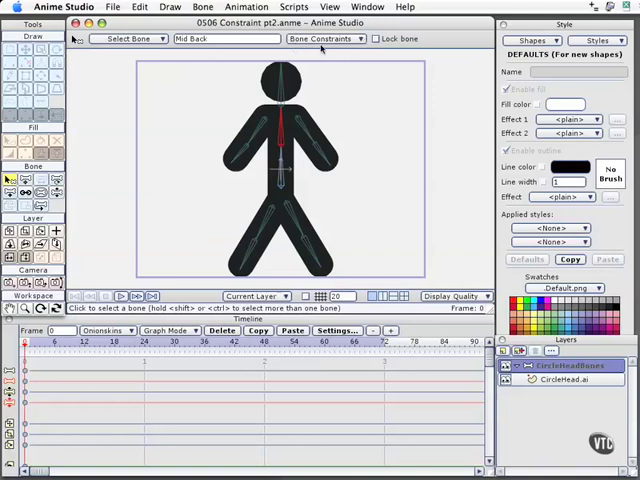
mouse_move(336, 68)
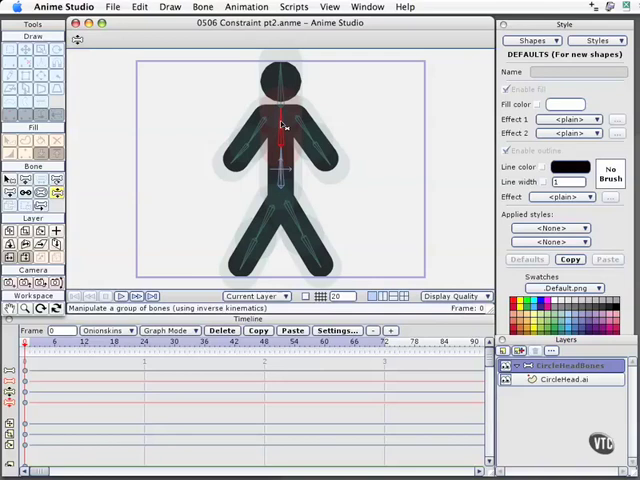
mouse_move(262, 138)
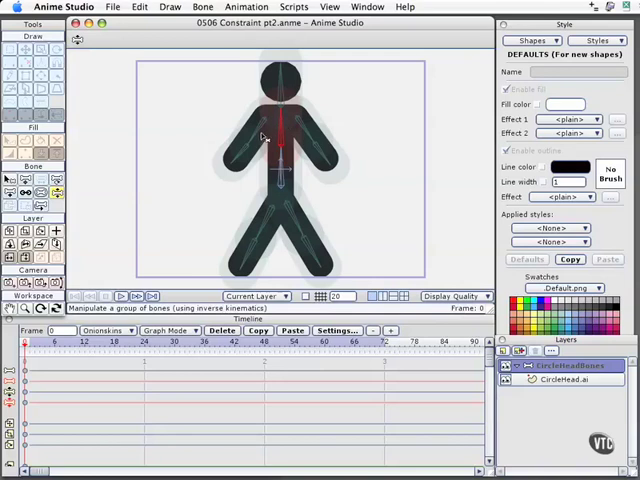
mouse_move(188, 168)
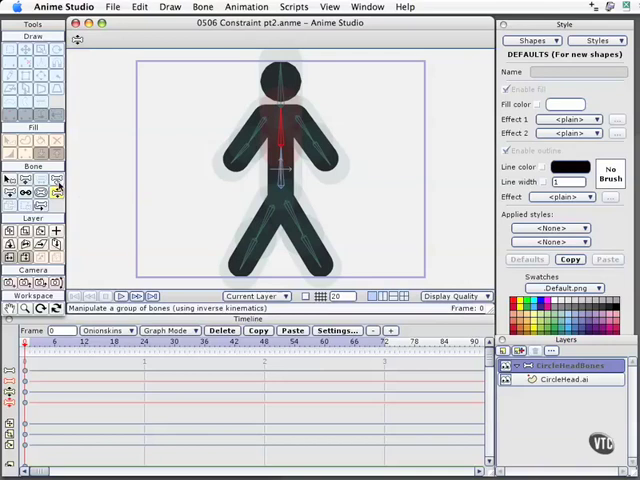
mouse_move(20, 192)
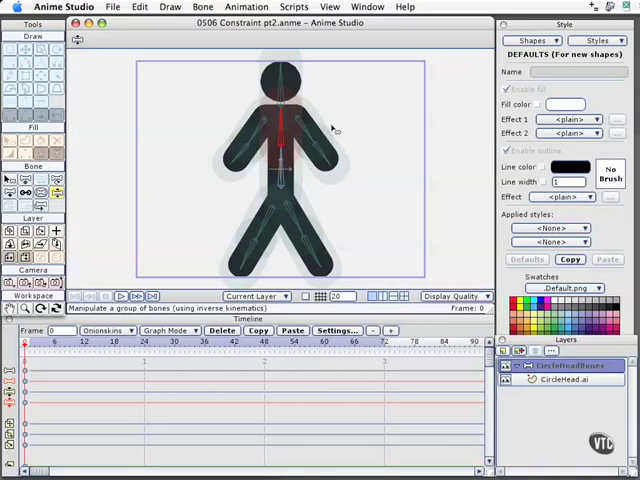
mouse_move(428, 272)
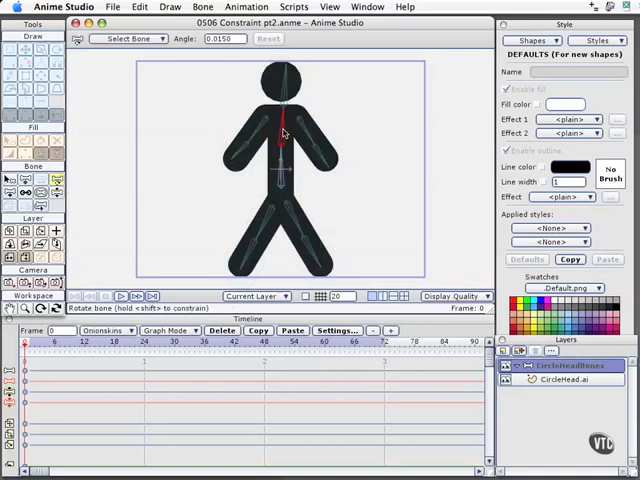
- Rotate the Mid Back bone to bend the torso and bring it back near upright
drag(284, 130, 270, 140)
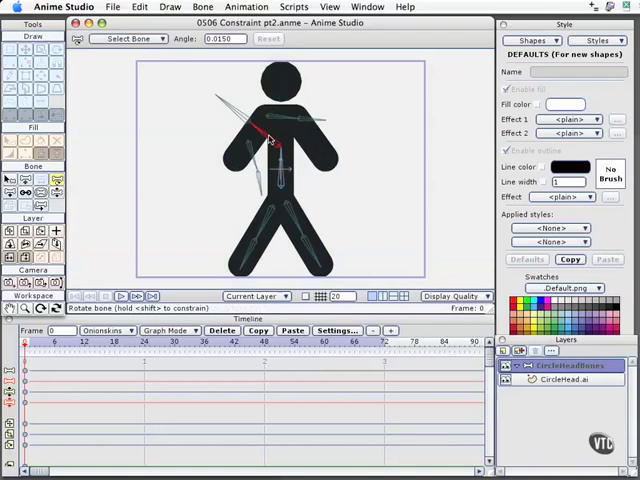
drag(260, 140, 284, 130)
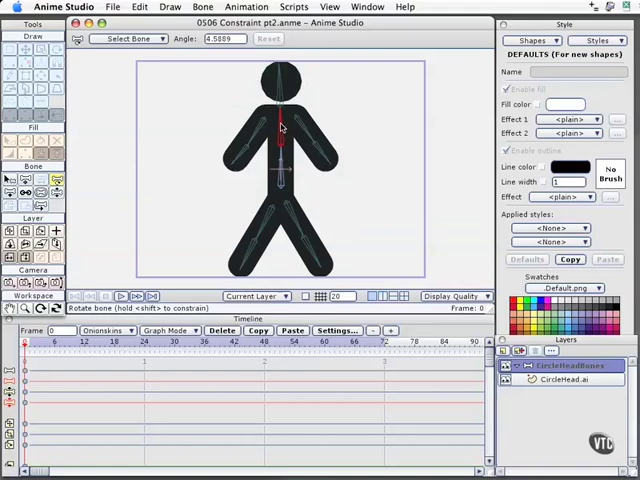
drag(278, 136, 256, 130)
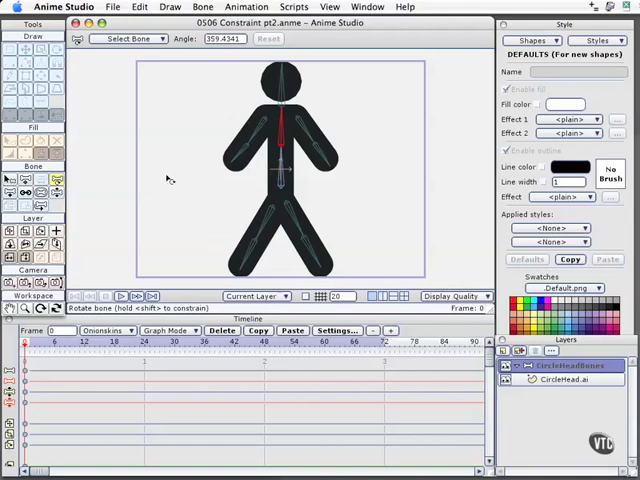
- Enable angle constraints for the selected Mid Back bone
click(56, 192)
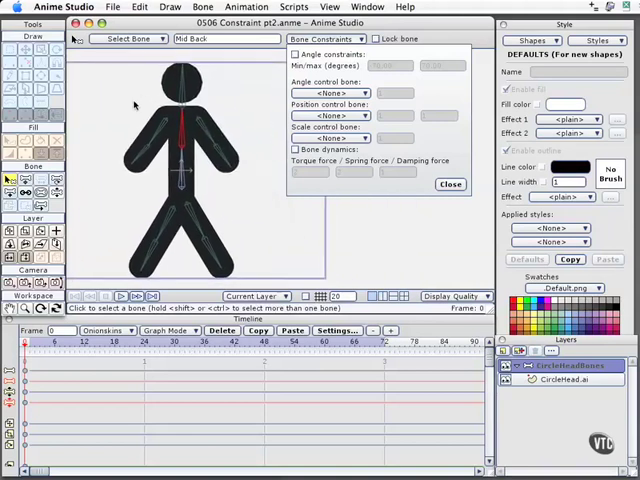
mouse_move(184, 150)
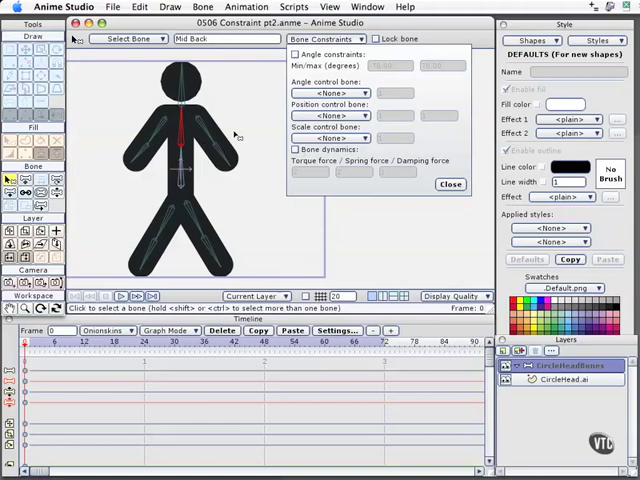
mouse_move(200, 136)
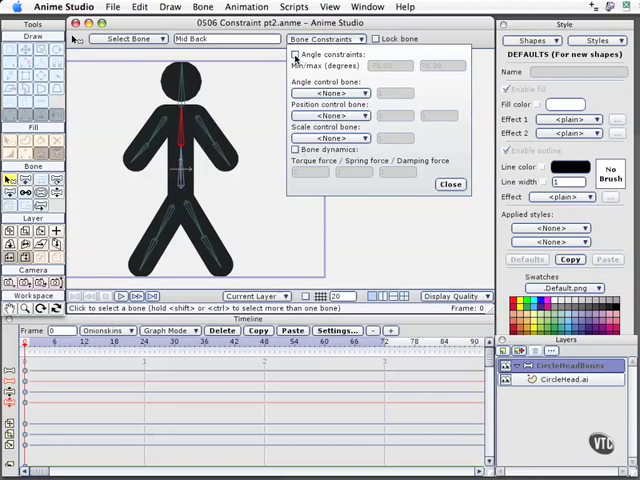
click(296, 54)
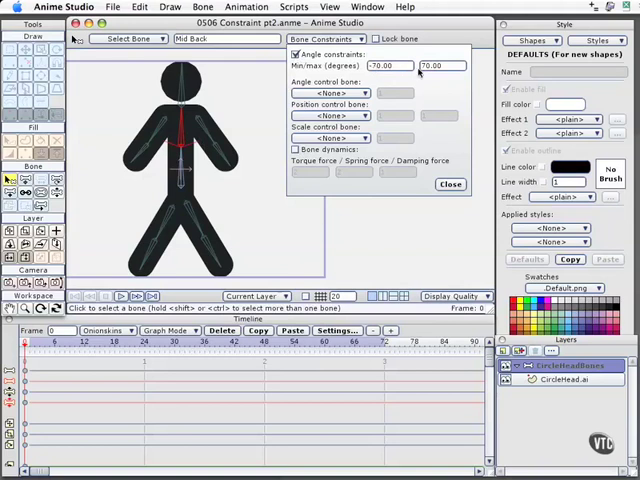
mouse_move(216, 152)
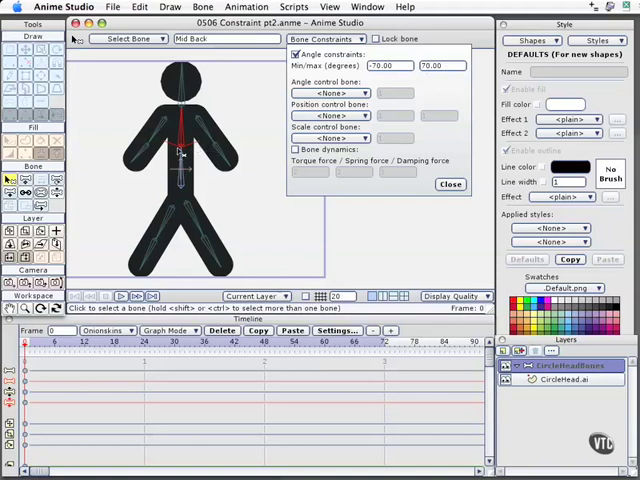
mouse_move(184, 160)
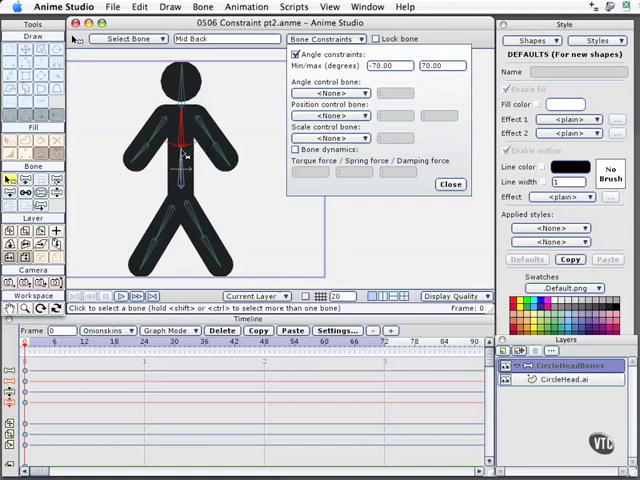
mouse_move(196, 152)
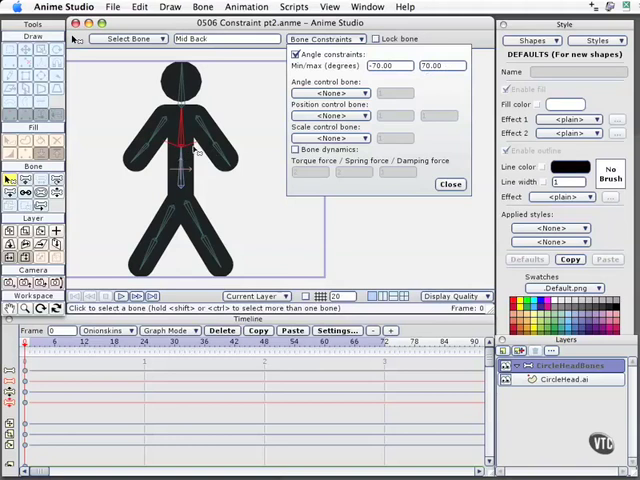
mouse_move(184, 140)
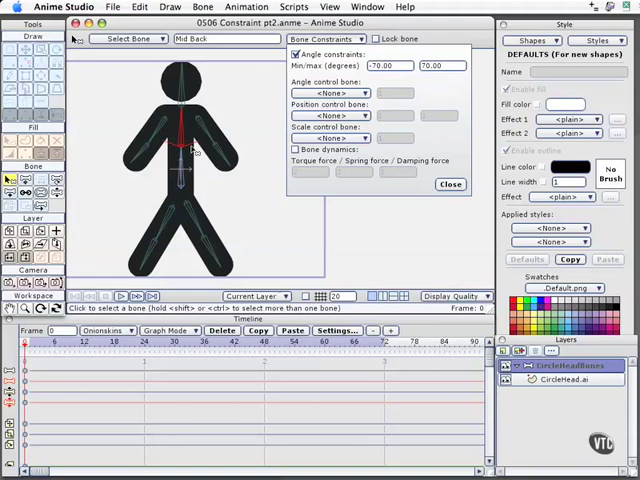
mouse_move(210, 144)
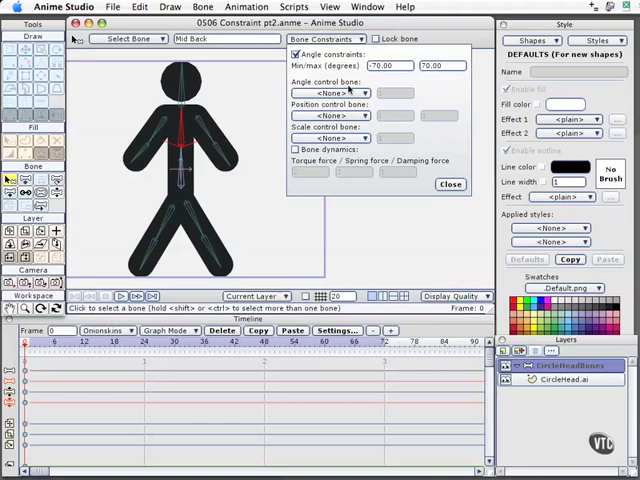
mouse_move(180, 150)
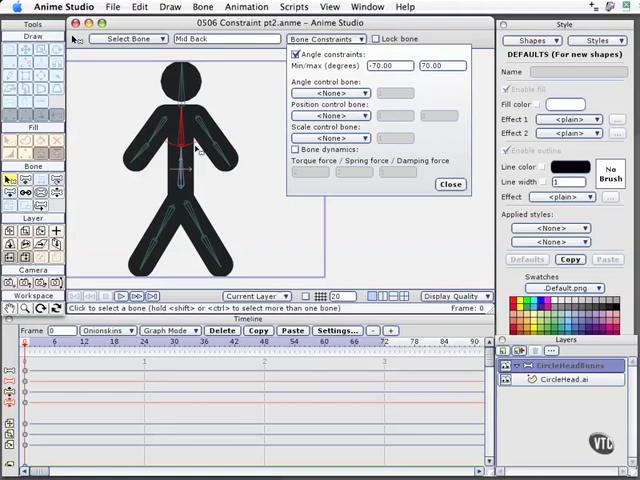
mouse_move(188, 150)
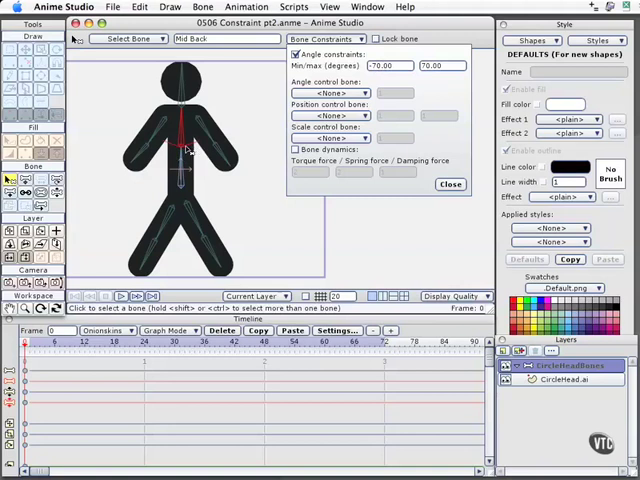
mouse_move(184, 156)
text(-80)
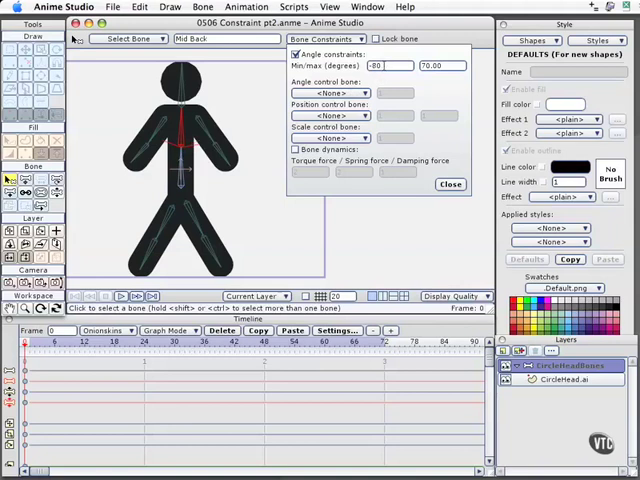
- Set the Mid Back angle limits to Min -50 and Max 100 degrees
text(-50)
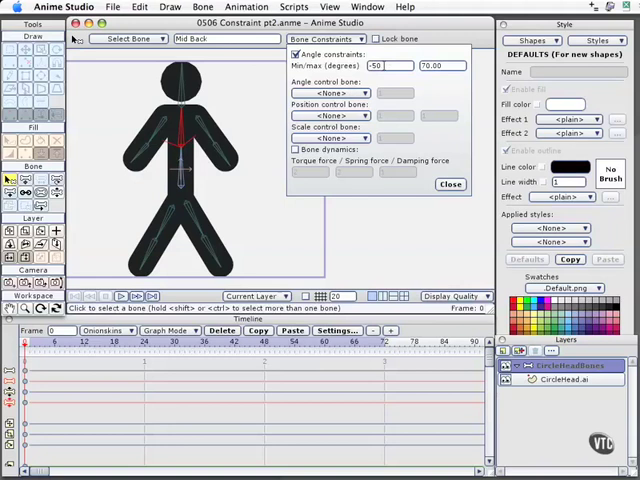
mouse_move(188, 152)
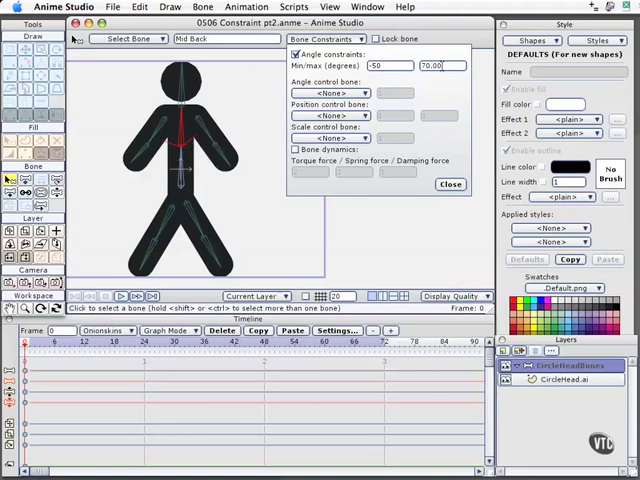
text(100)
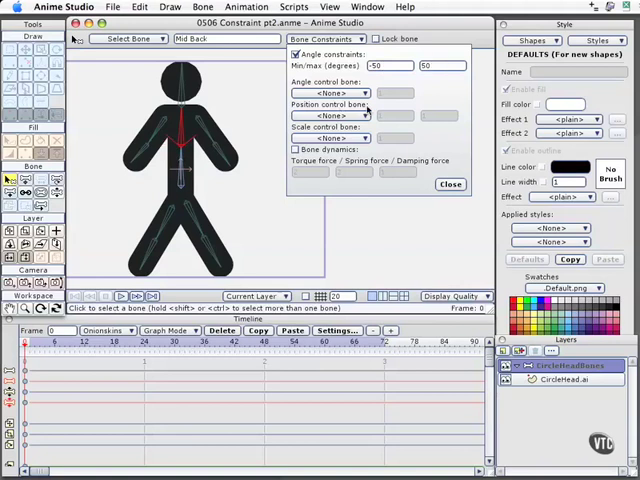
mouse_move(168, 148)
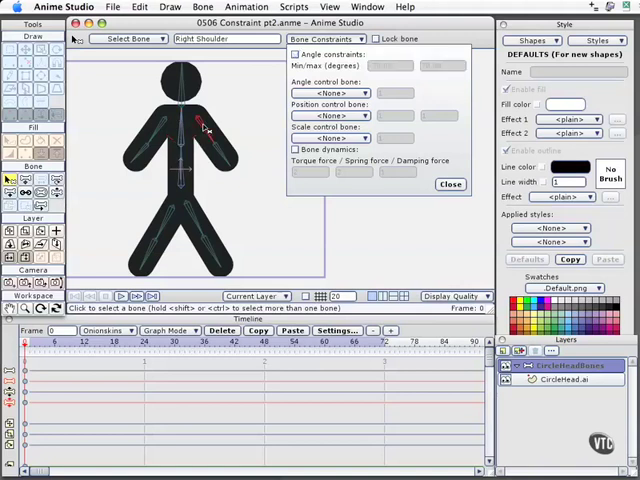
- Select the Right Shoulder bone to constrain next
click(296, 54)
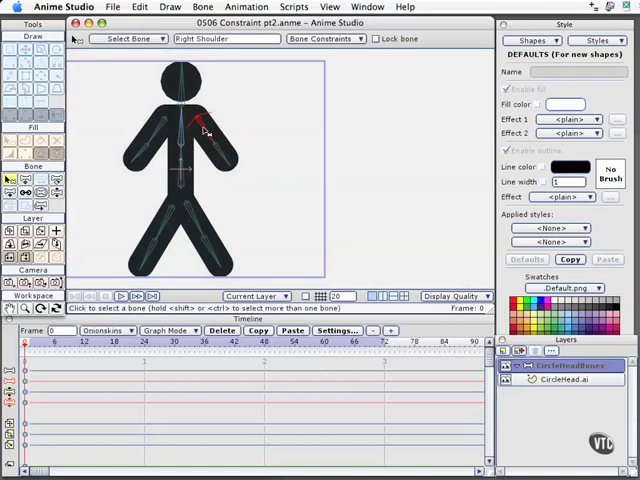
- Give the Right Shoulder bone angle constraints of Min 80 and Max 140 degrees
click(324, 40)
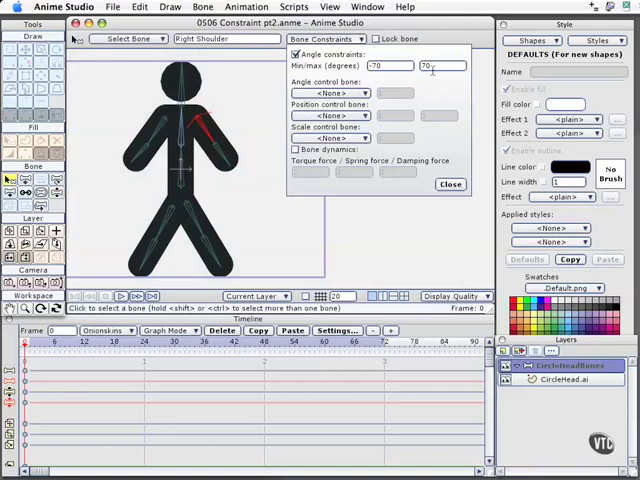
text(80)
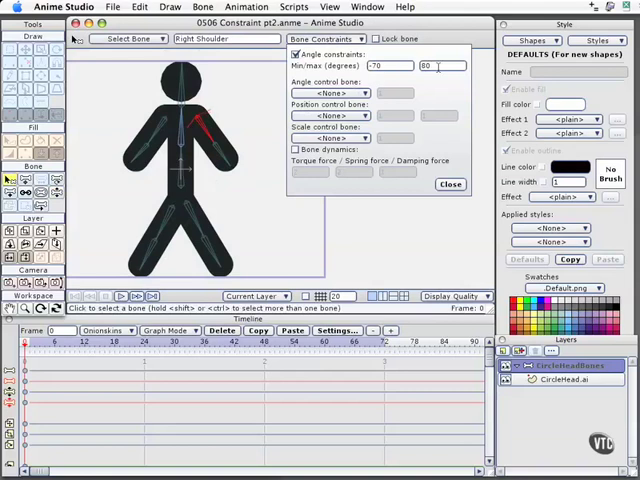
text(140)
text(-30)
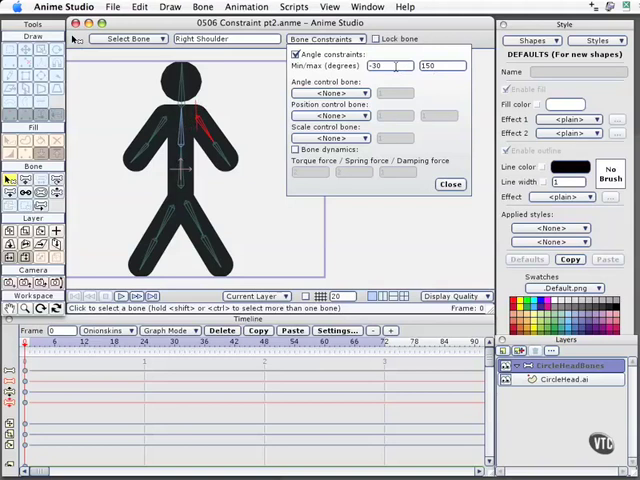
mouse_move(204, 150)
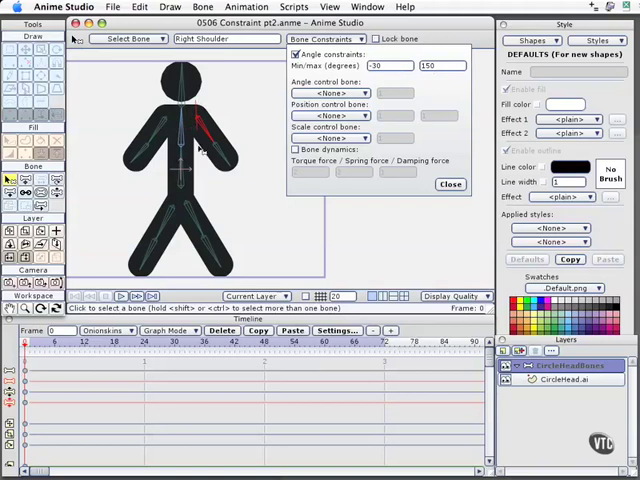
mouse_move(136, 198)
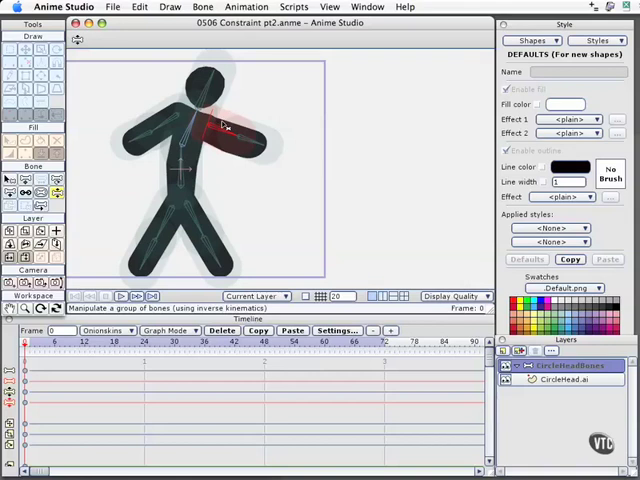
mouse_move(236, 138)
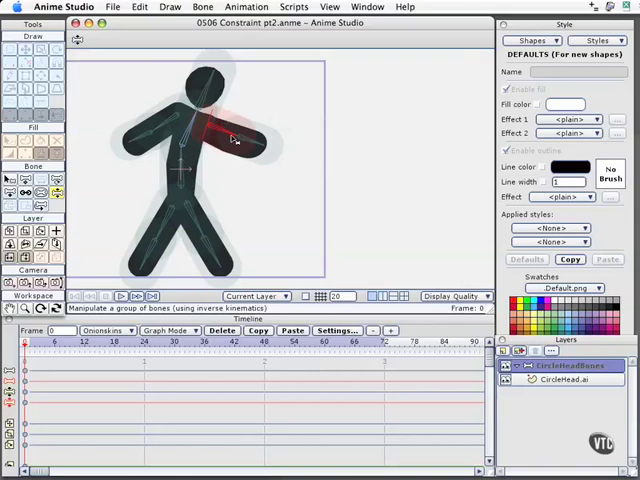